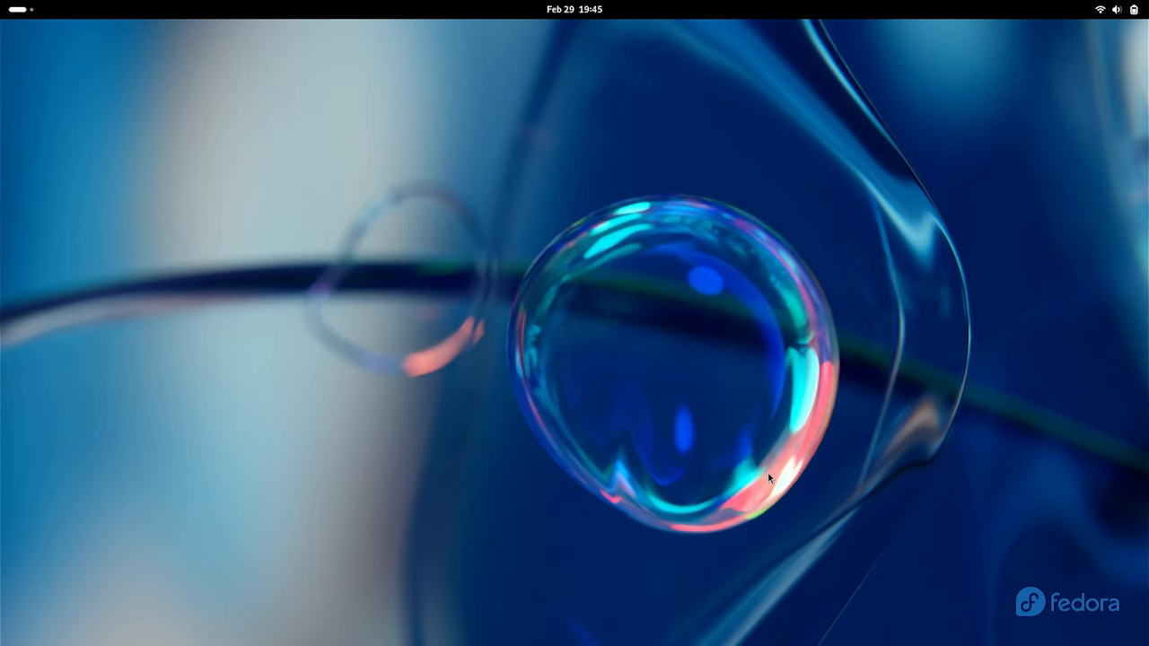
pyautogui.moveTo(980, 258)
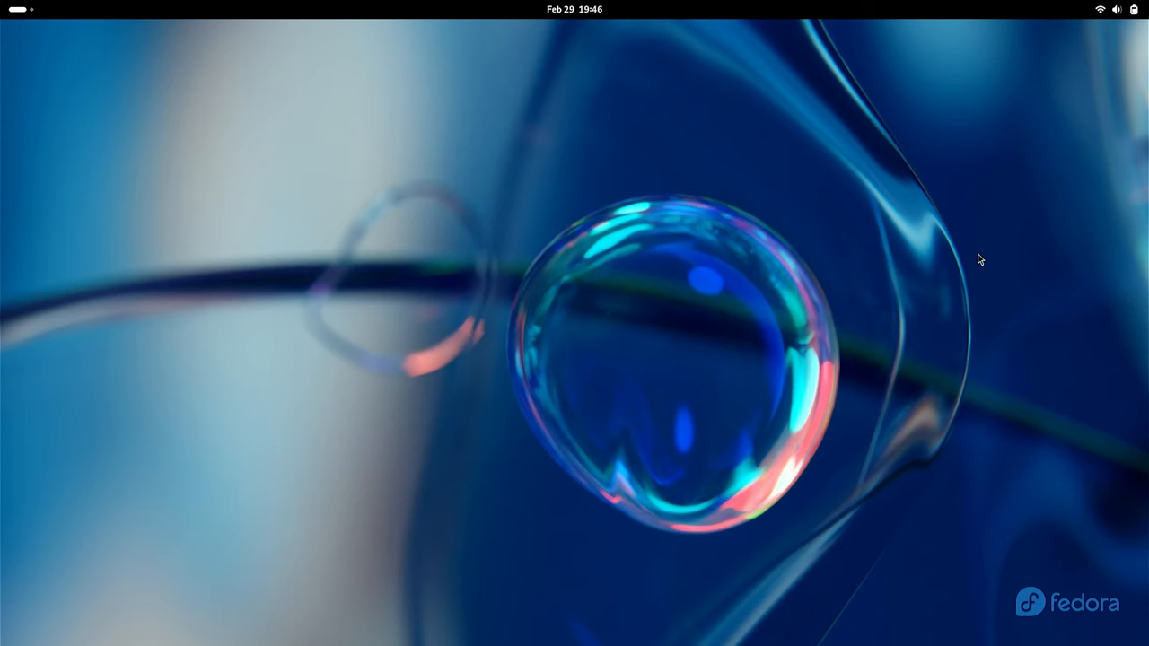
# Step: Log out of the GNOME session via the system menu, confirming immediately, to reach the account list
pyautogui.click(1117, 11)
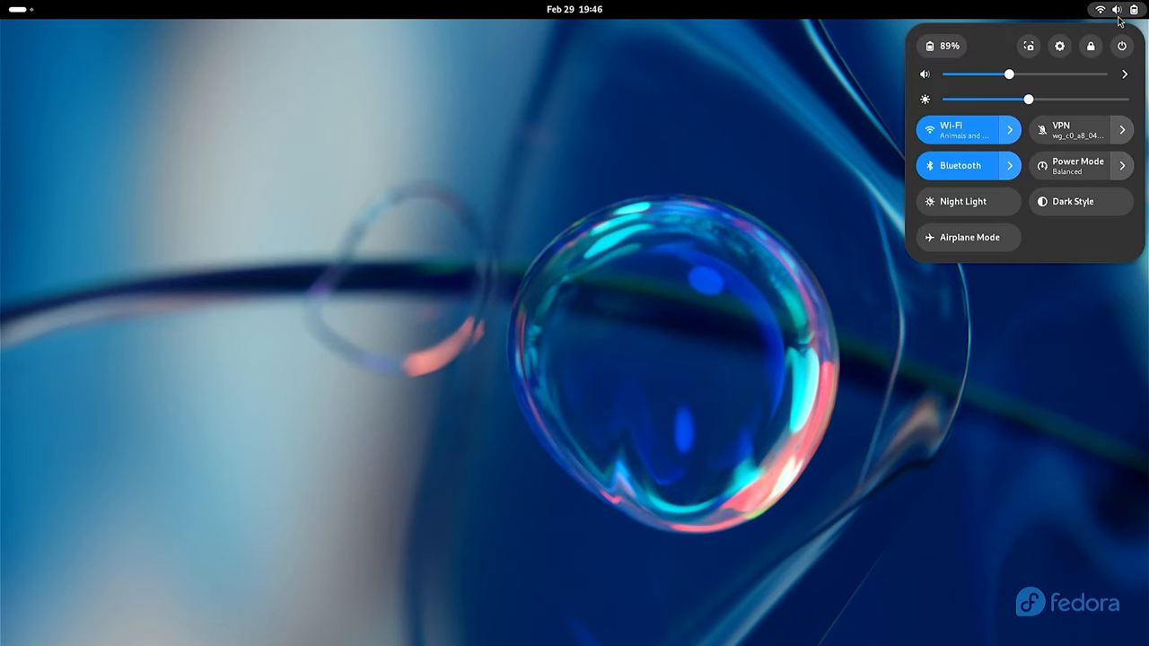
pyautogui.moveTo(1109, 32)
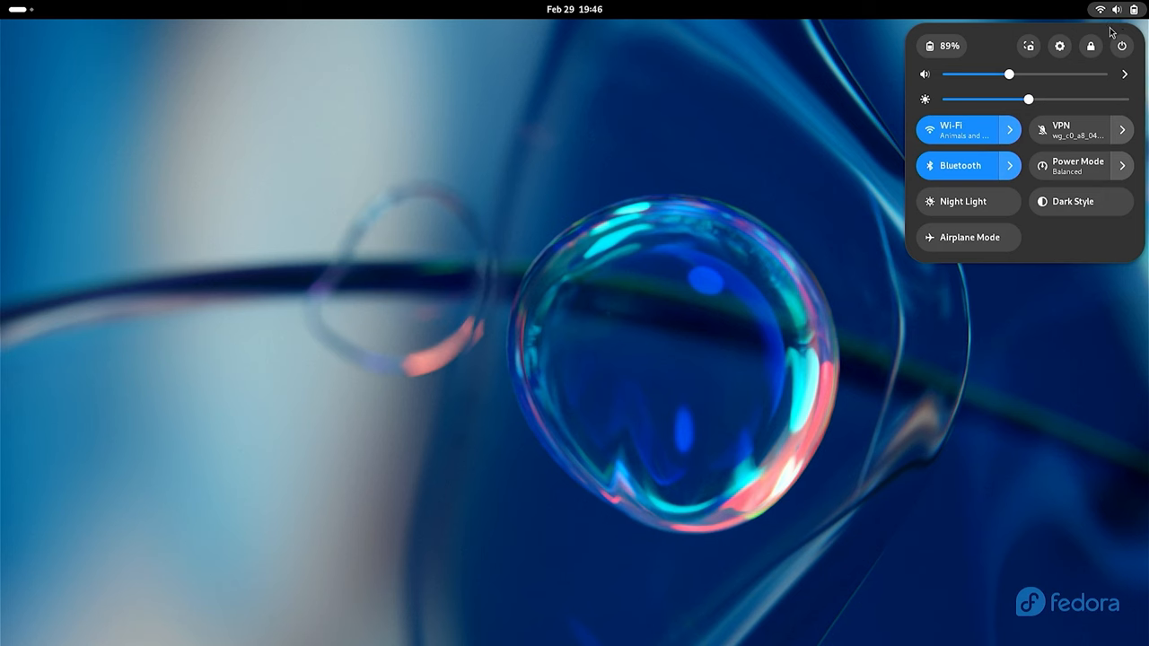
pyautogui.moveTo(1084, 59)
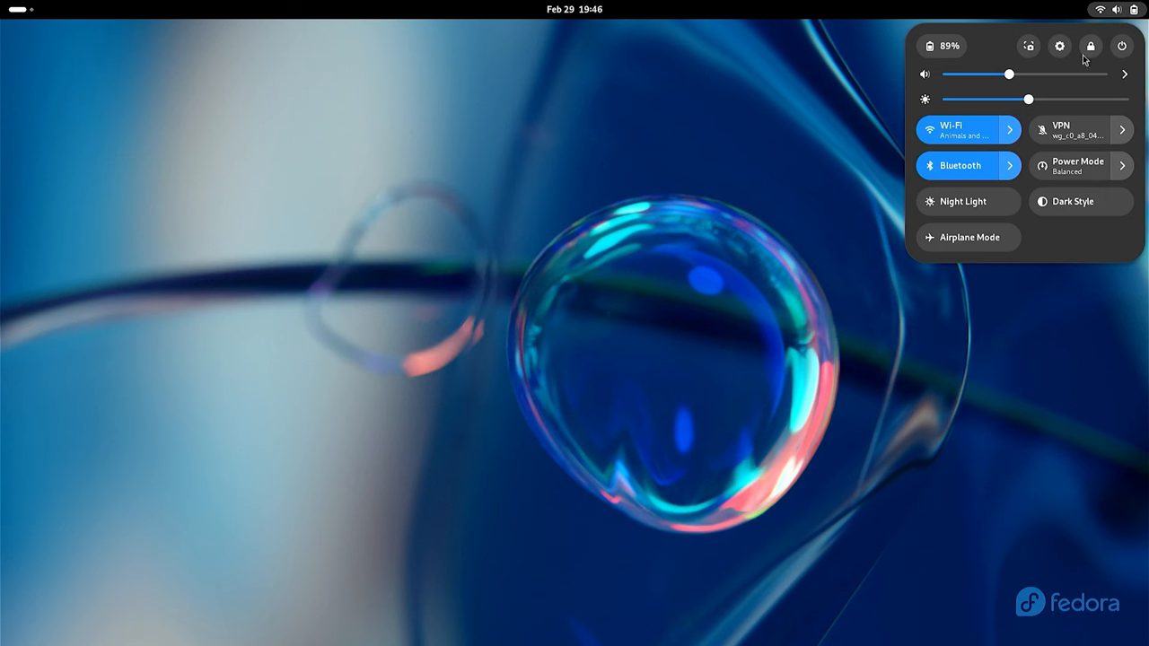
pyautogui.click(1120, 47)
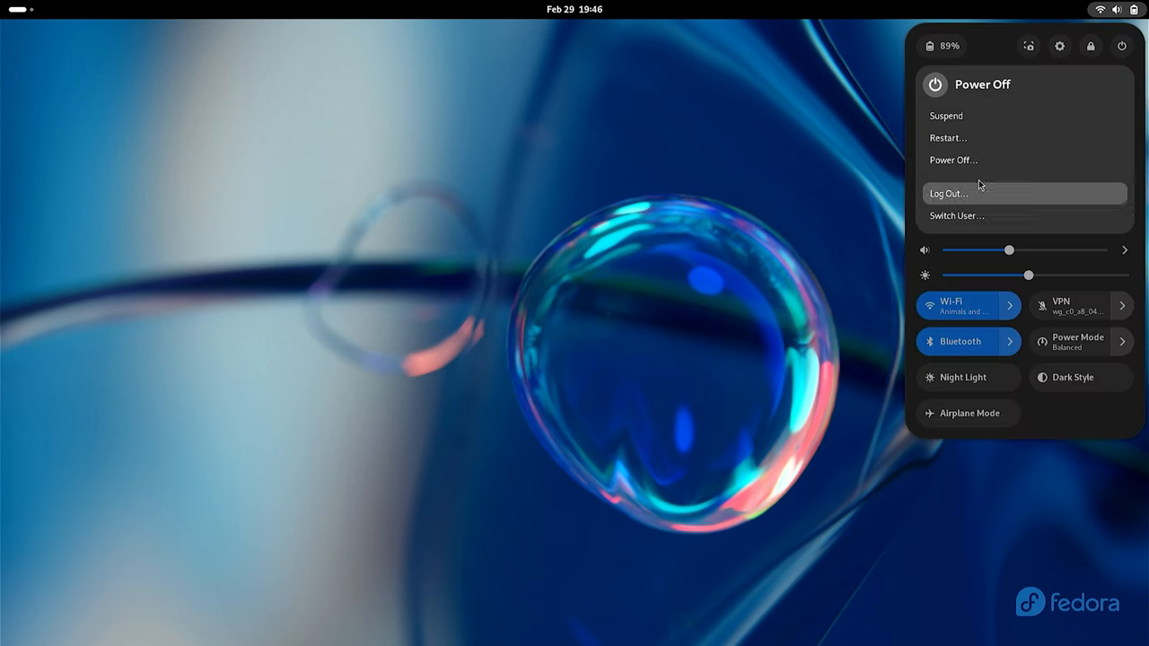
pyautogui.click(948, 194)
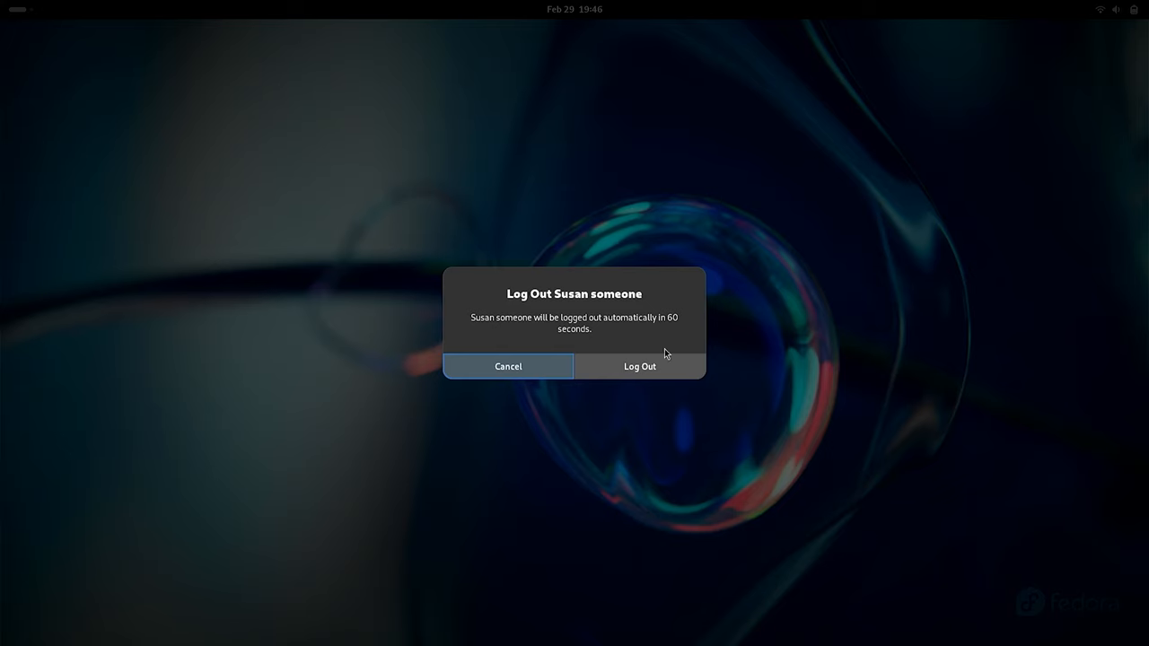
pyautogui.click(639, 366)
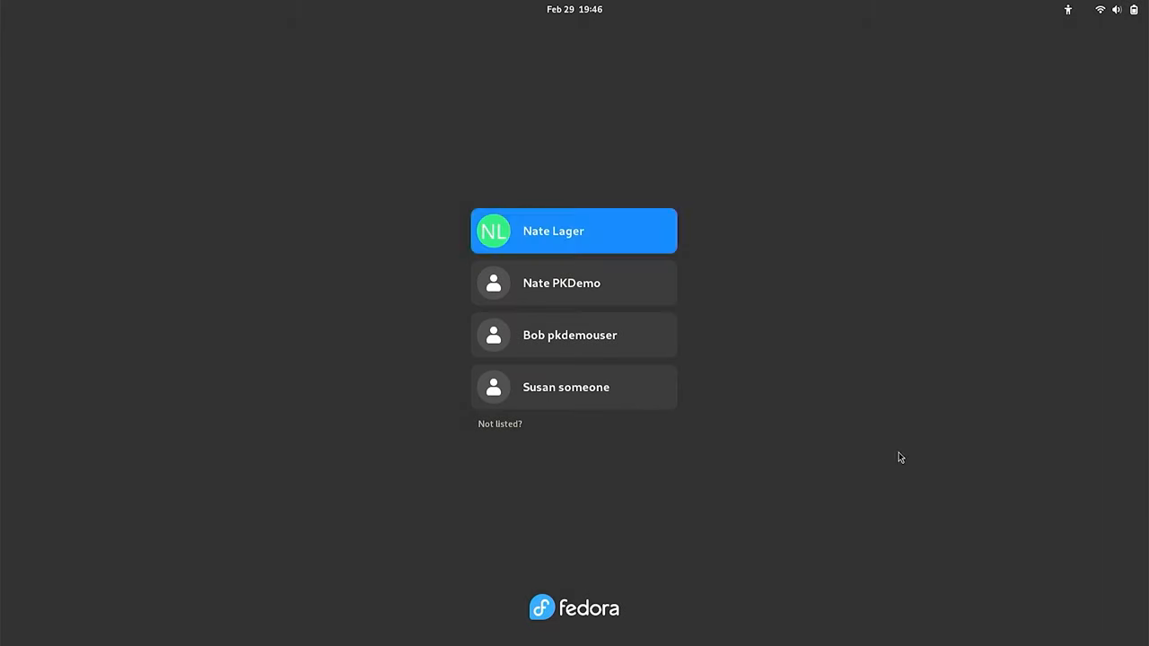
# Step: Sign in as the first listed account with its password to reach the desktop
pyautogui.click(575, 229)
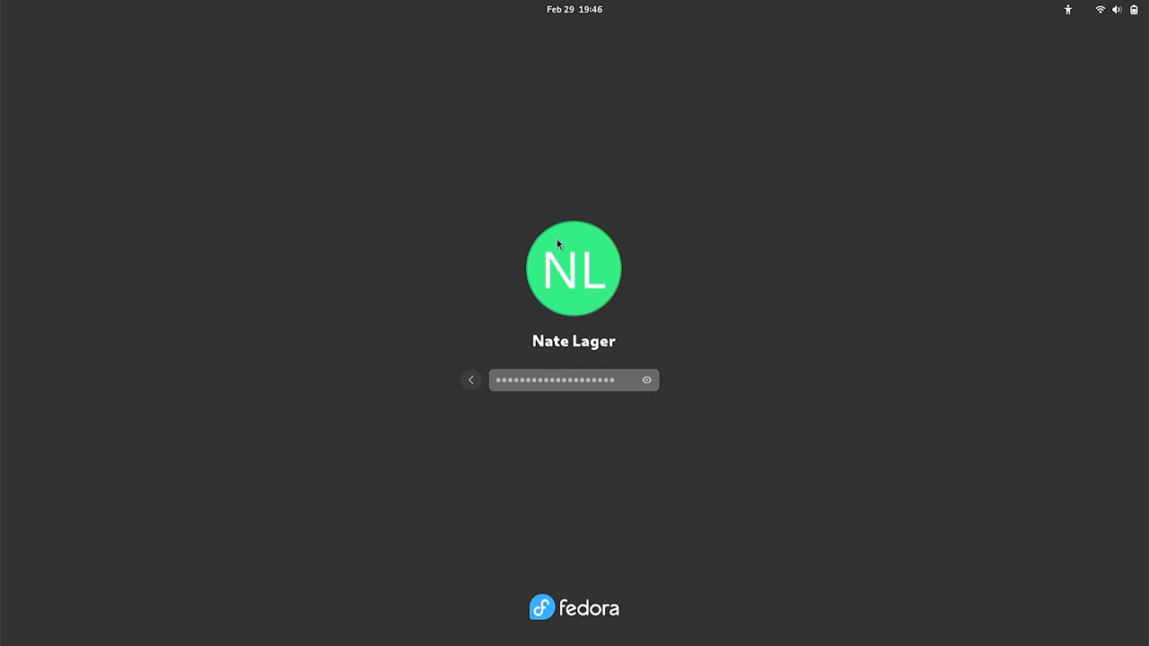
pyautogui.press('Return')
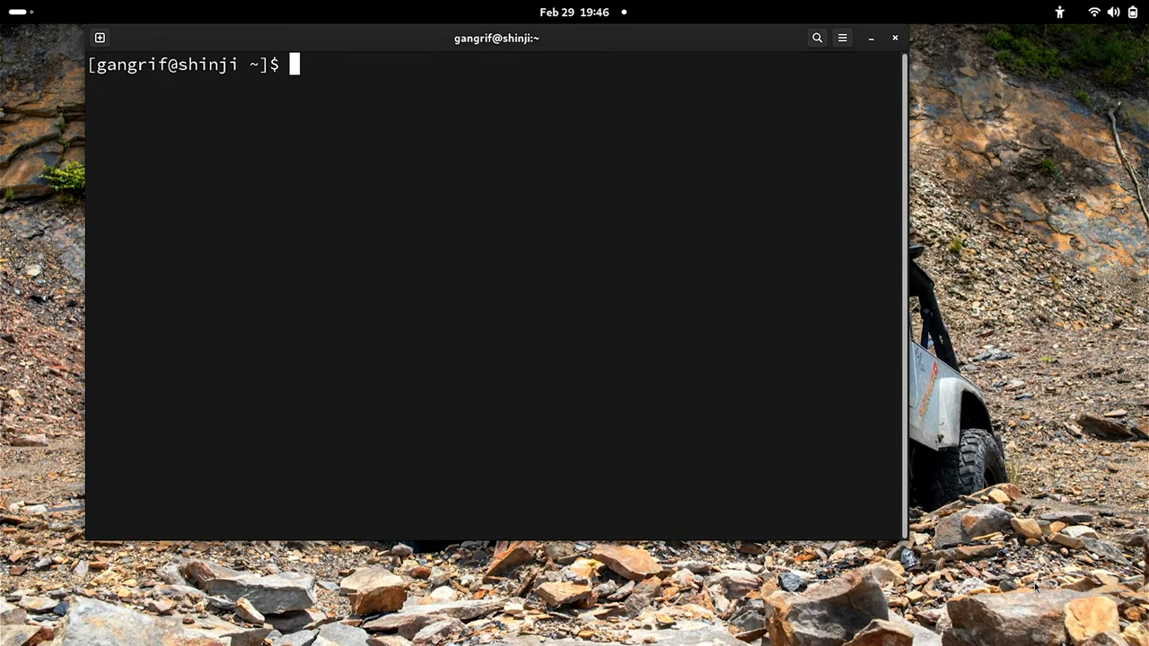
# Step: Run 'su - susan' and authenticate with the inserted passkey and its PIN to get her shell prompt
pyautogui.write('su -')
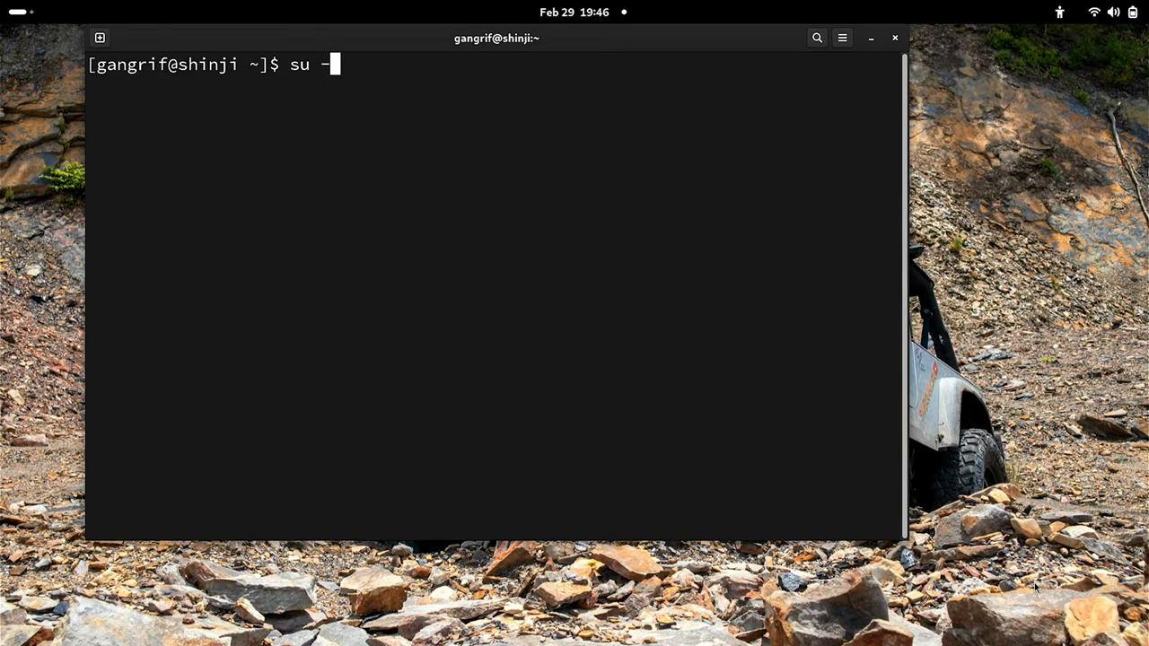
pyautogui.write('susan')
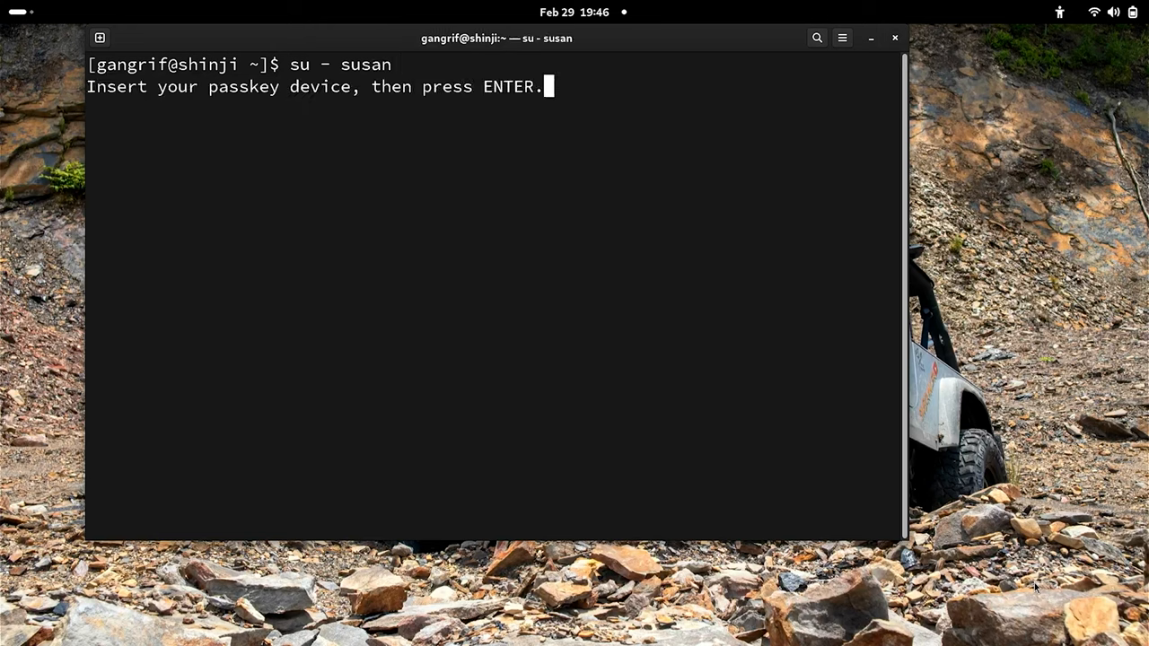
pyautogui.press('Return')
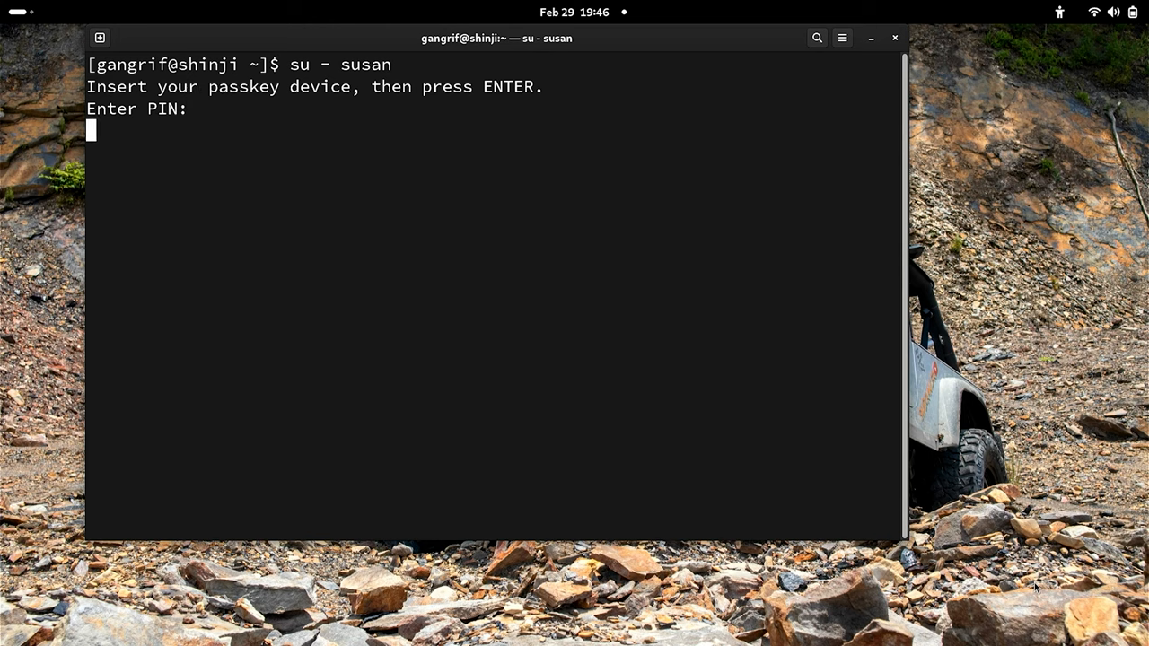
pyautogui.press('Return')
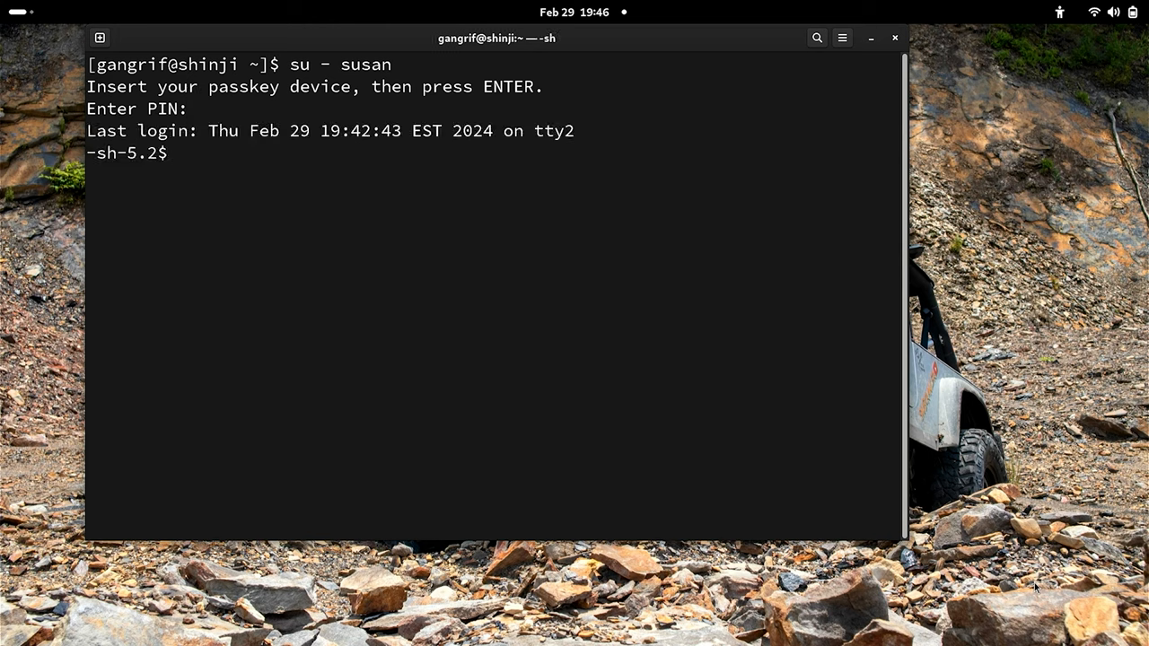